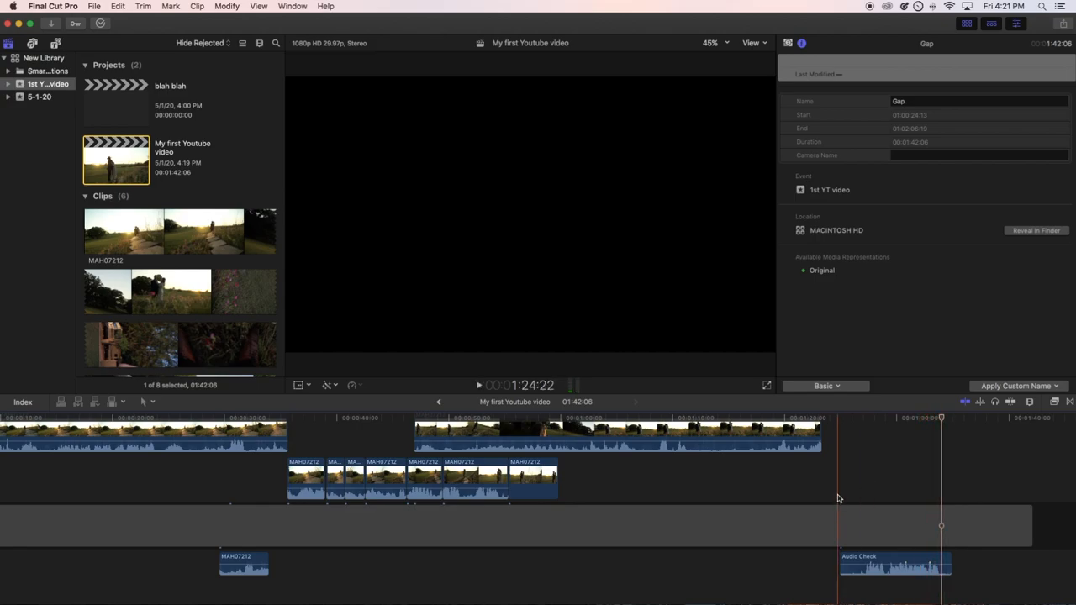
Step: Select the Audio Check clip and hide the inspector to enlarge the viewer
left_click(894, 565)
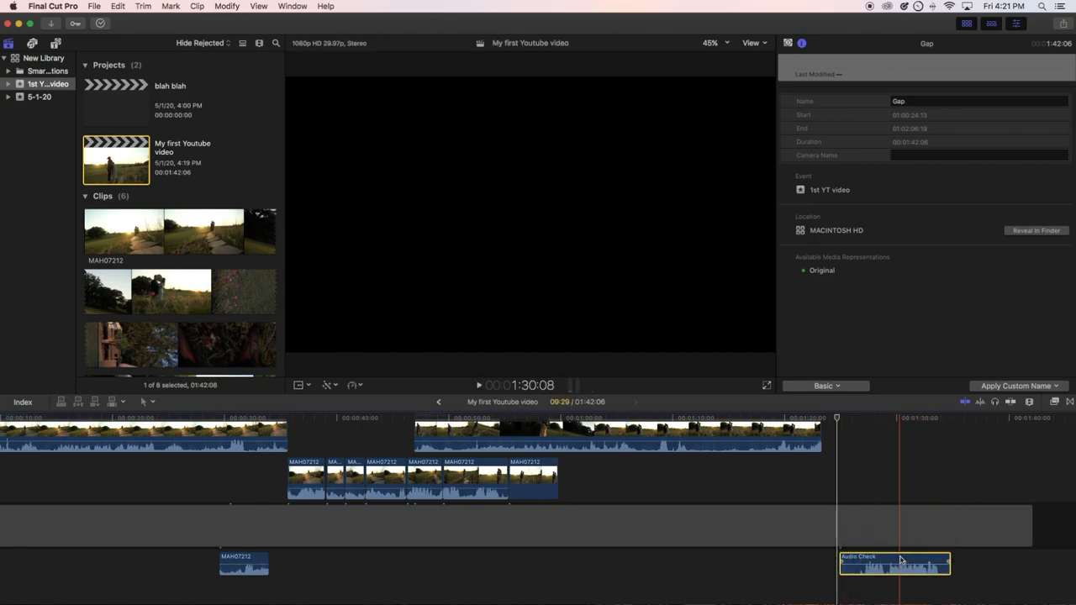
left_click(894, 565)
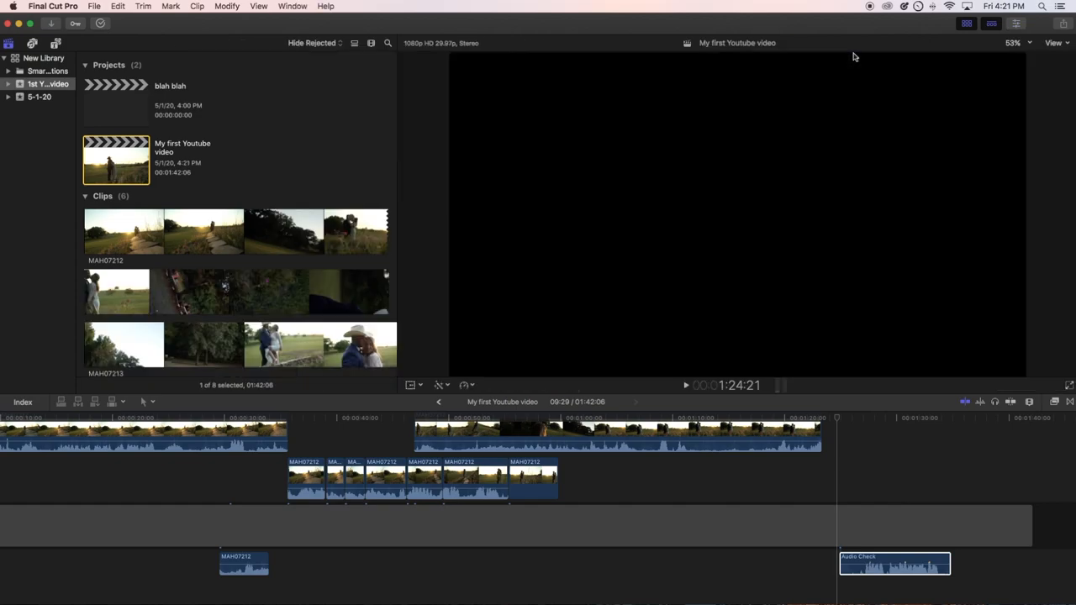
Step: Show the Audio Check clip's audio settings and expand the Pan Mode list, currently None
left_click(292, 5)
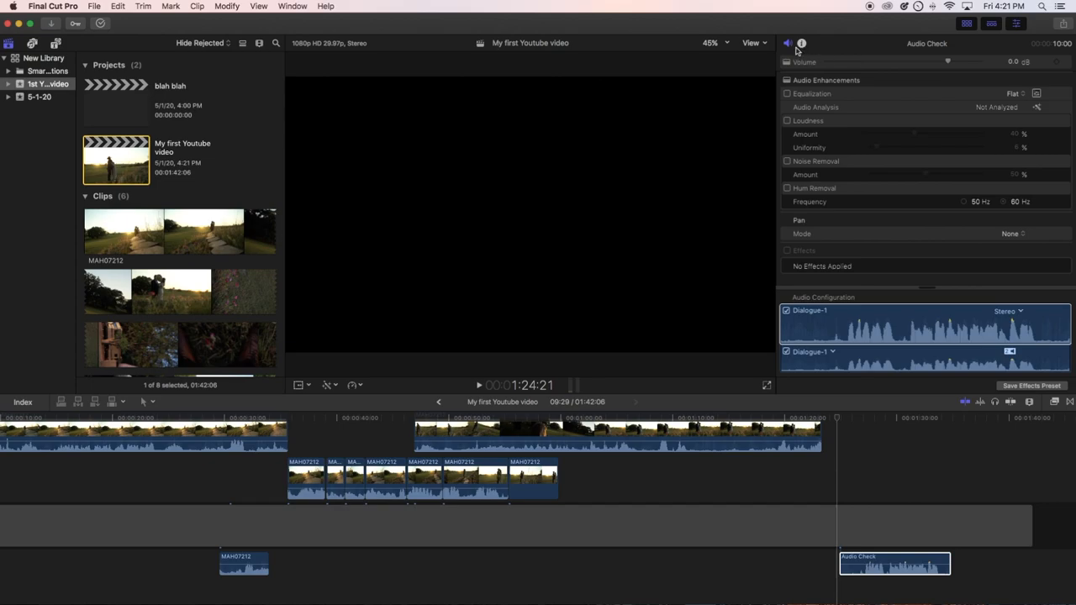
mouse_move(923, 247)
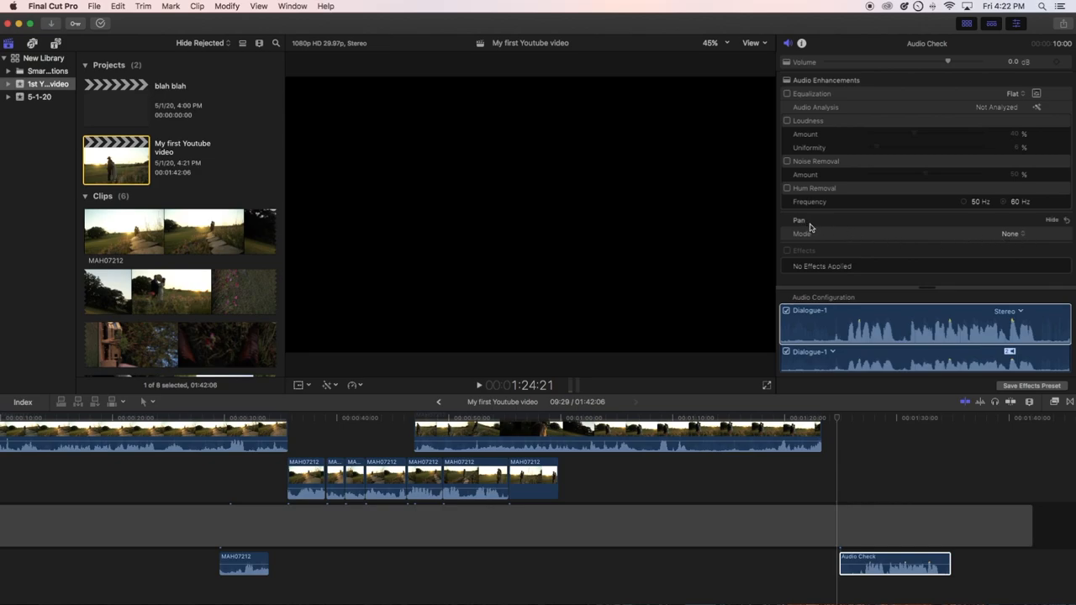
mouse_move(805, 226)
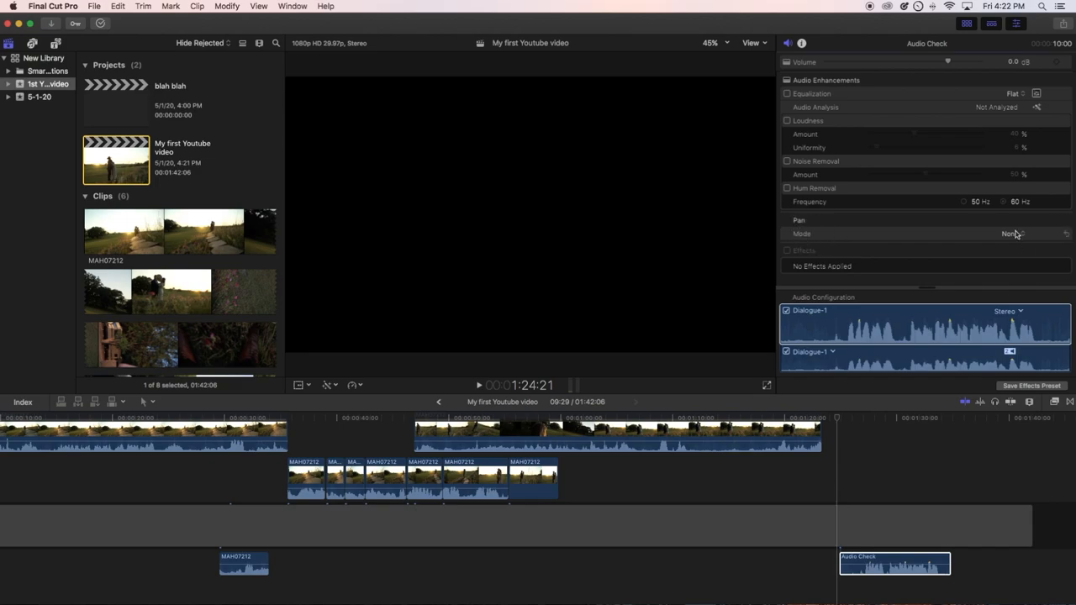
left_click(1013, 233)
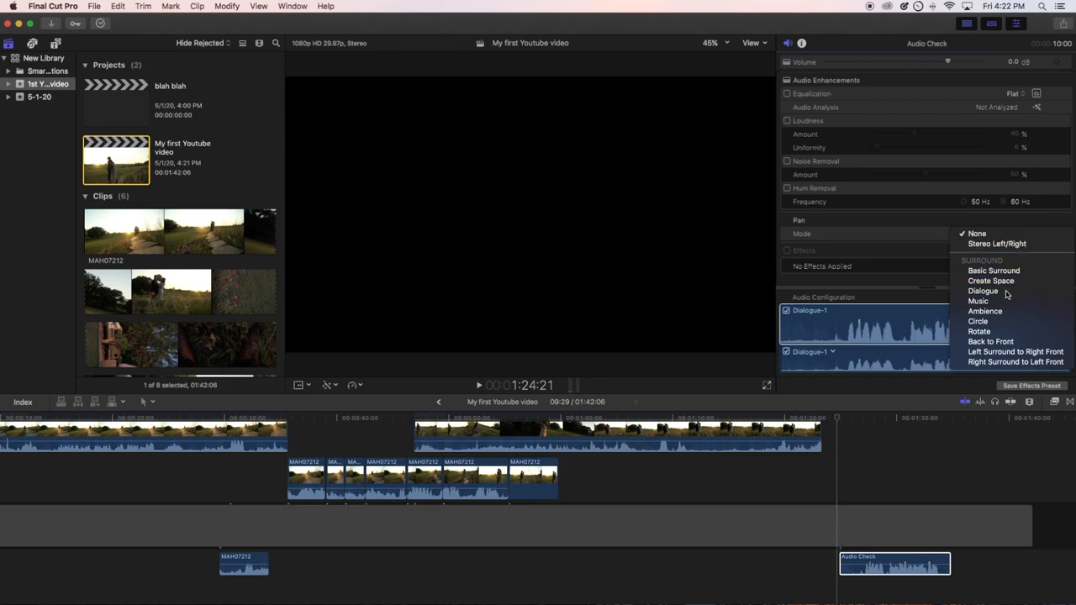
Step: Choose Dialogue as the Audio Check clip's pan mode
left_click(982, 291)
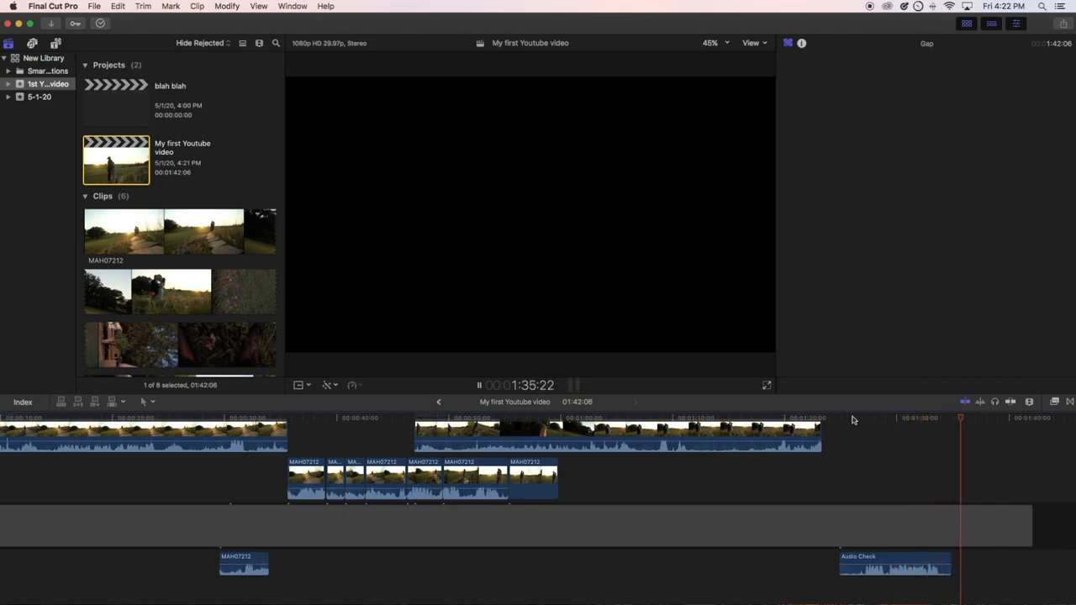
Step: Stop playback, reselect the Audio Check clip, and change its pan mode from Dialogue to None
left_click(854, 418)
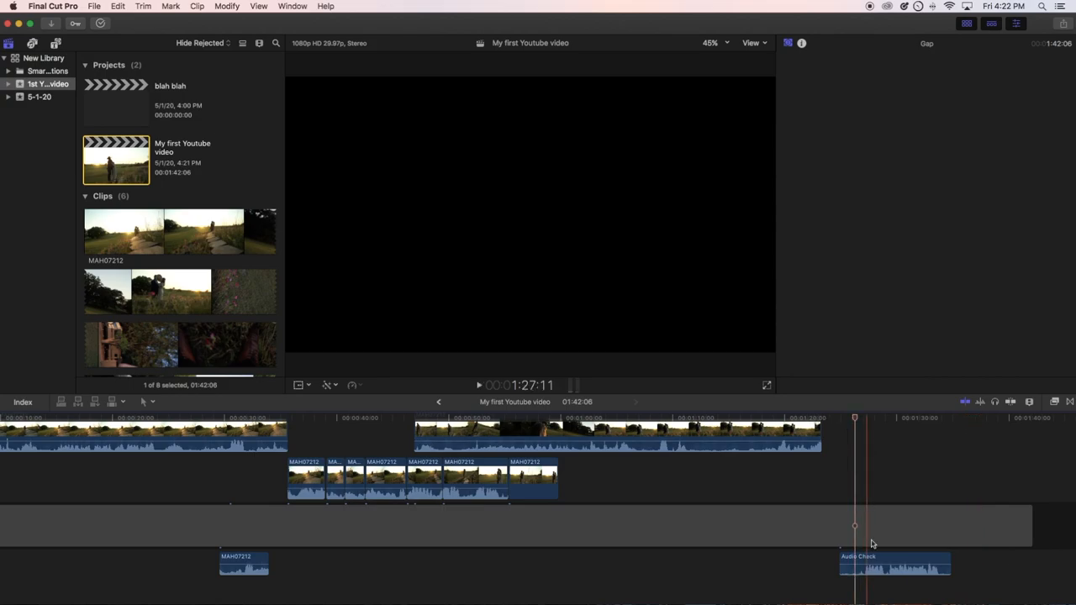
left_click(895, 564)
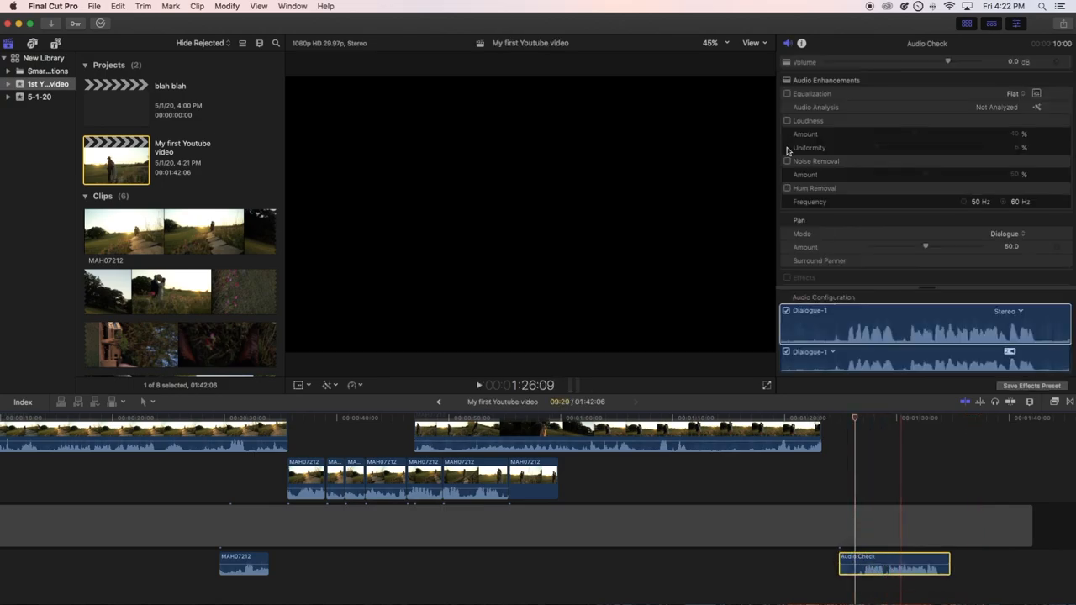
left_click(1009, 233)
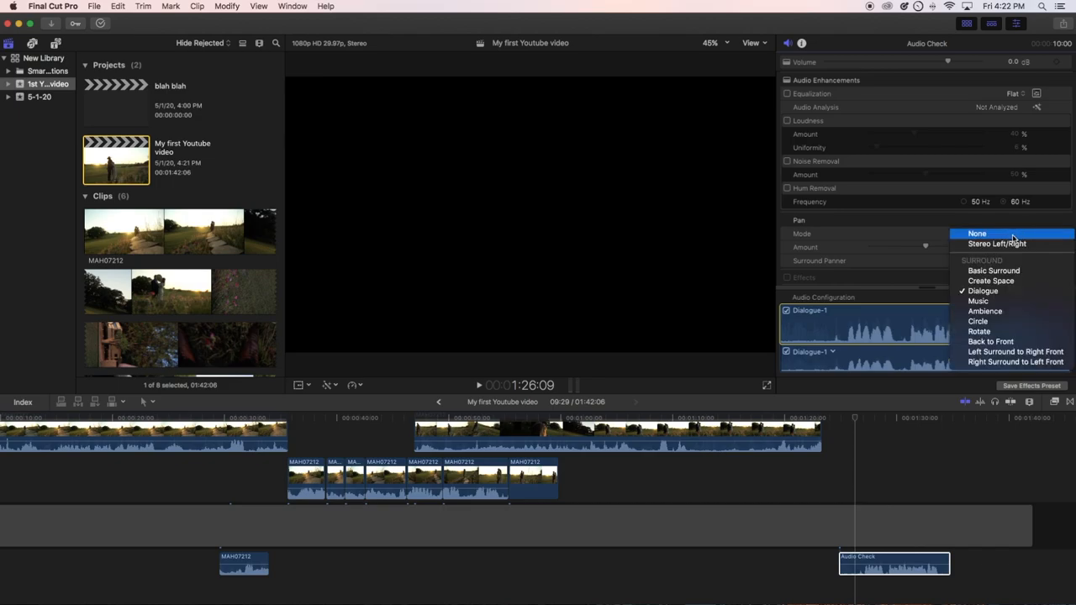
left_click(977, 232)
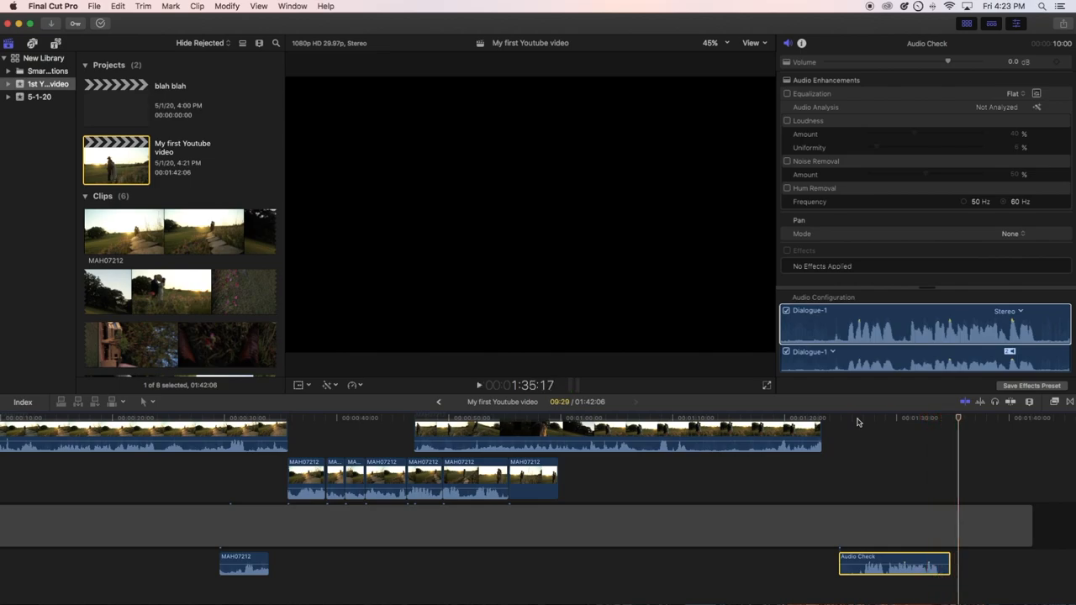
Step: Choose Dialogue from the Pan Mode list, then reopen the list to confirm it's checked
left_click(1010, 233)
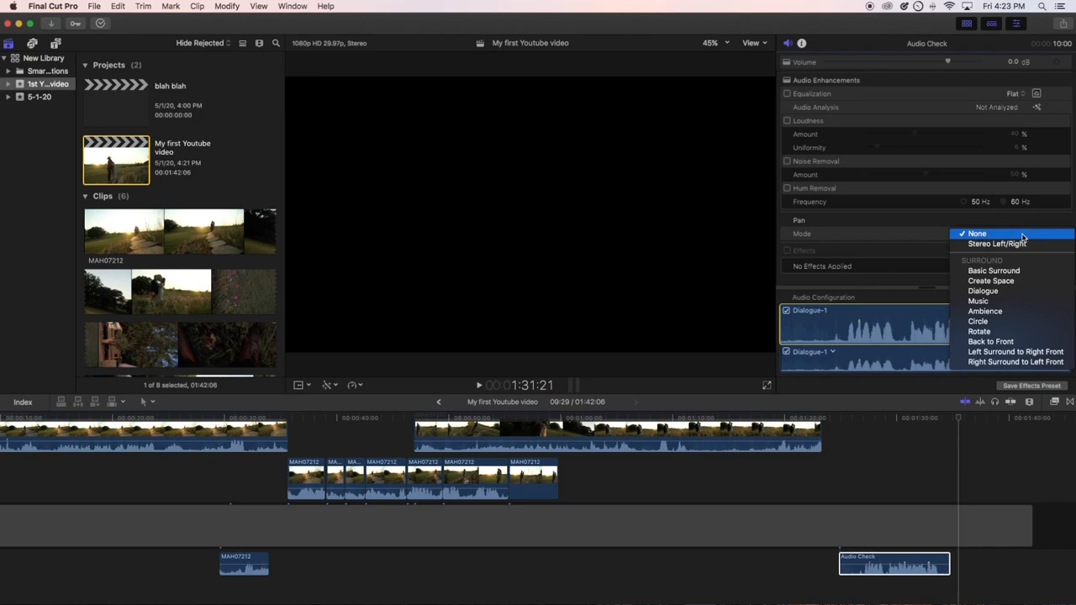
left_click(982, 290)
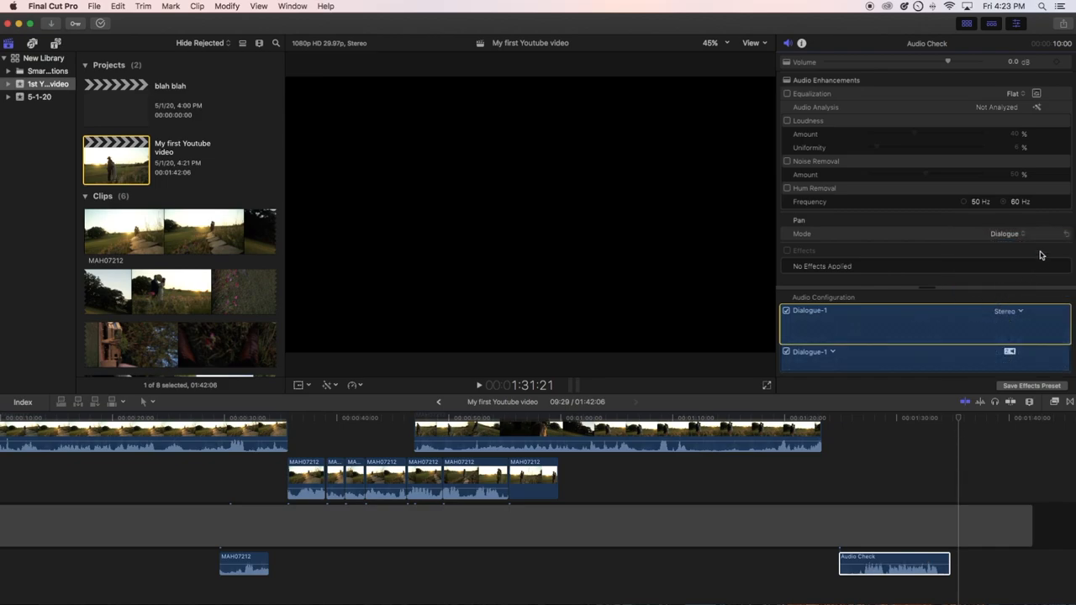
left_click(1005, 234)
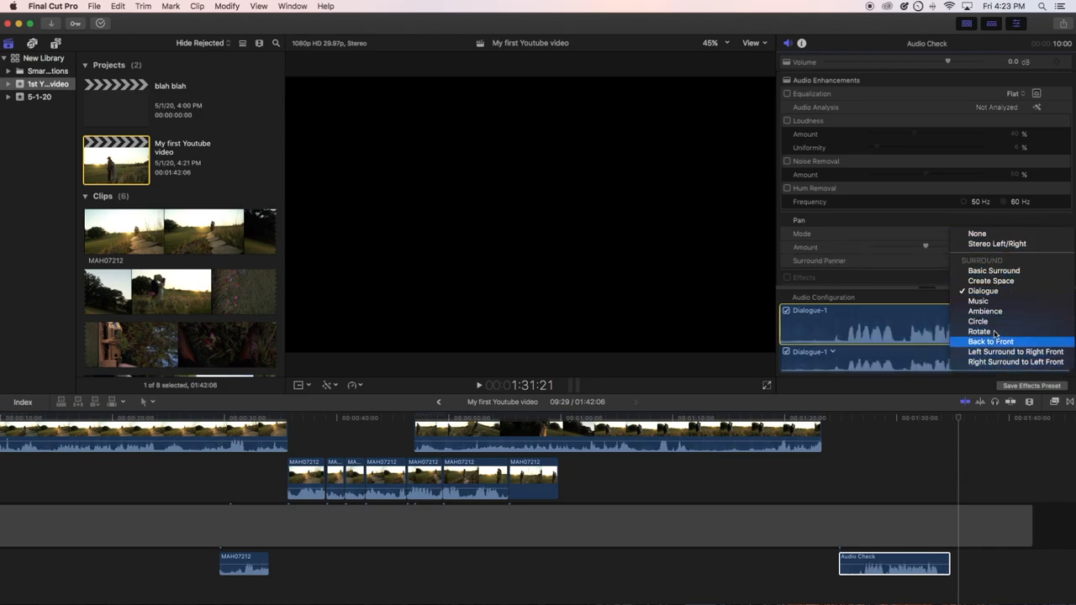